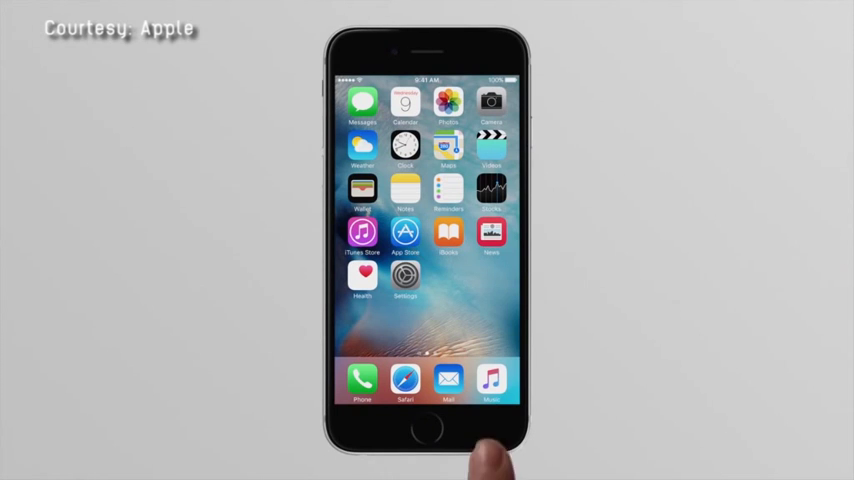
Step: Open Mail and peek at the 'Photos from yesterday' message with 3D Touch
{"action": "left_click", "coordinate": [491, 378]}
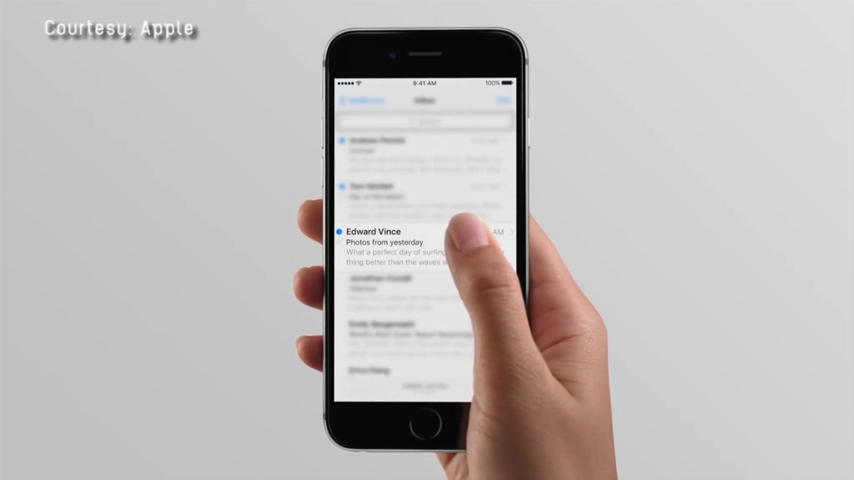
{"action": "left_click", "coordinate": [400, 237]}
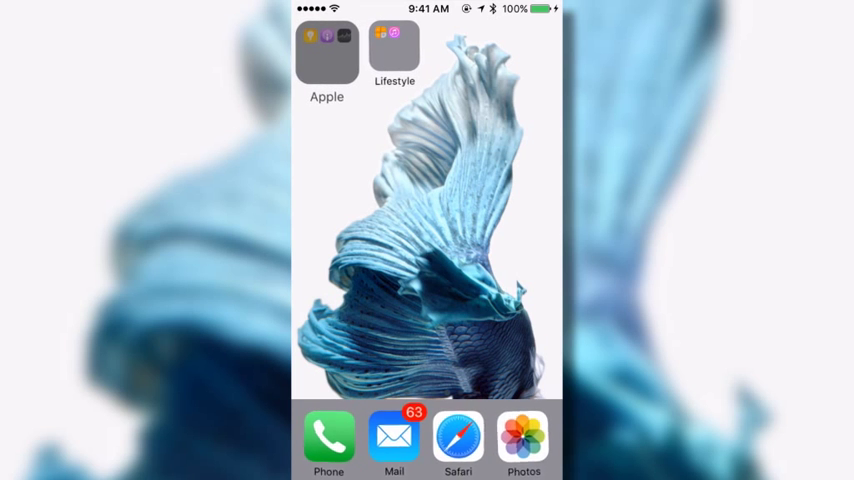
Step: Drop the Apple folder into Lifestyle, then reopen Lifestyle to confirm Tips, Podcasts and Stocks sit inside
{"action": "left_click", "coordinate": [394, 47]}
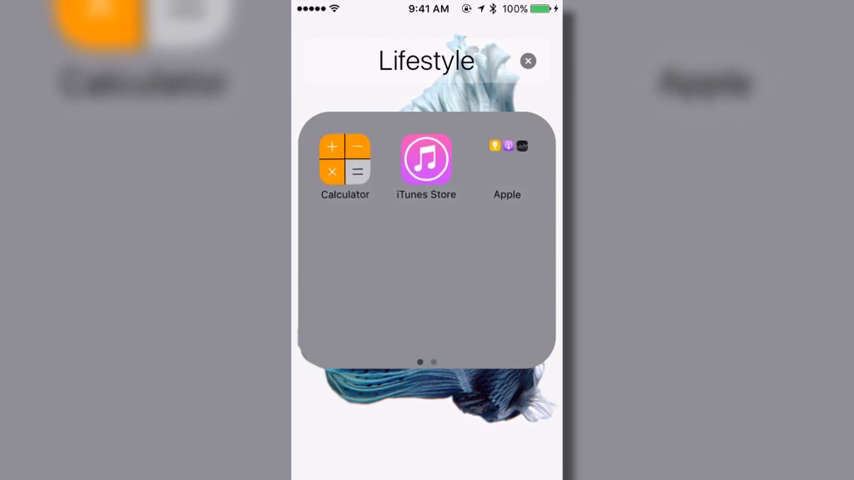
{"action": "left_click", "coordinate": [528, 61]}
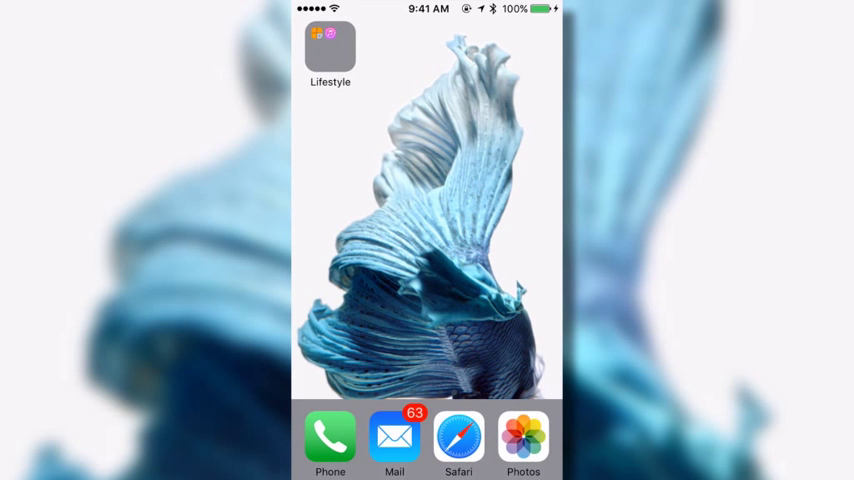
{"action": "left_click", "coordinate": [330, 48]}
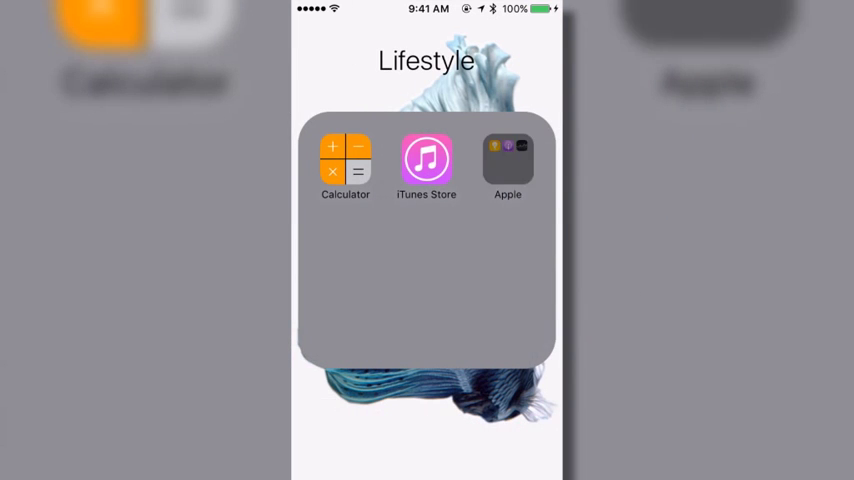
{"action": "scroll", "scroll_direction": "left", "scroll_amount": 3}
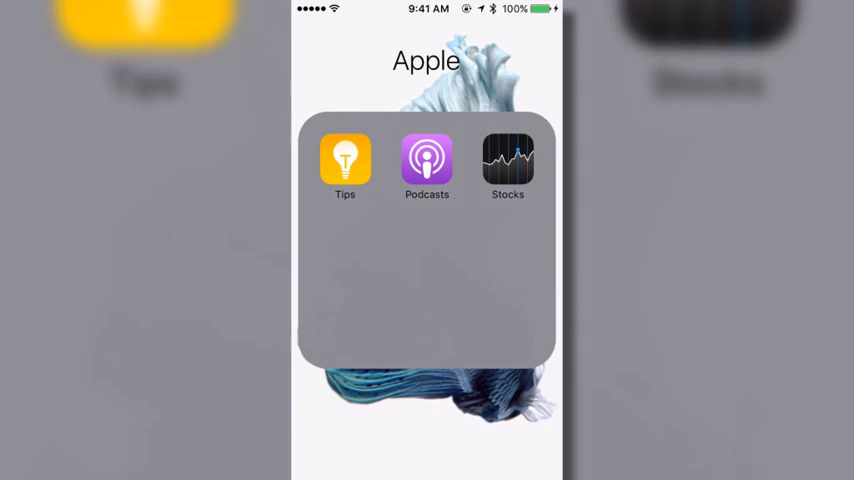